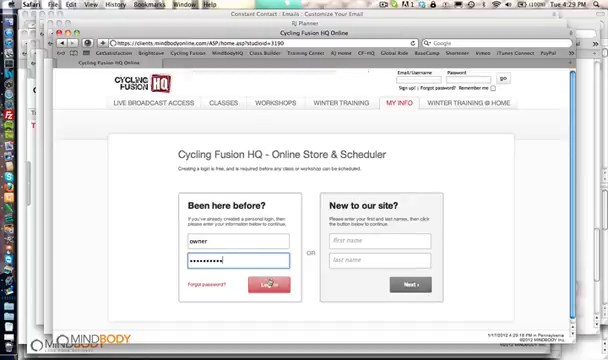
Step: Log in as owner to Cycling Fusion HQ, landing on Clients > Lookup Client
{"action": "left_click", "coordinate": [253, 288]}
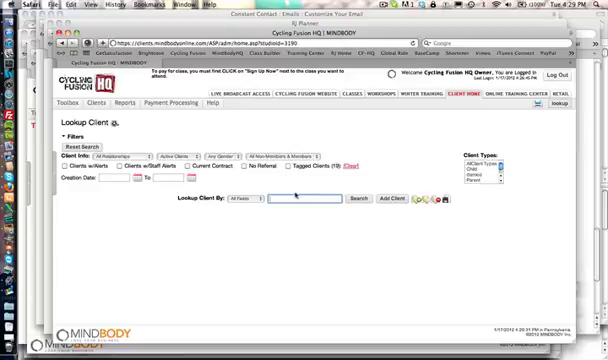